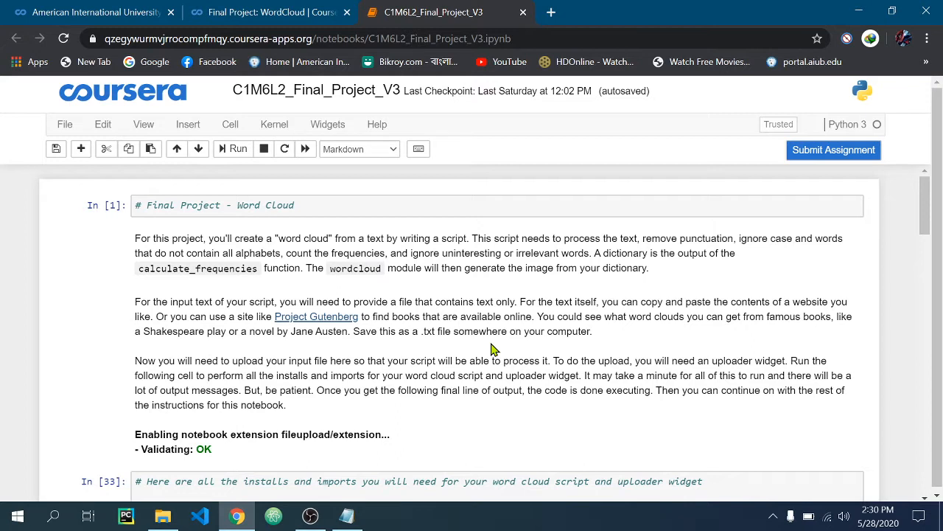
pyautogui.moveTo(501, 316)
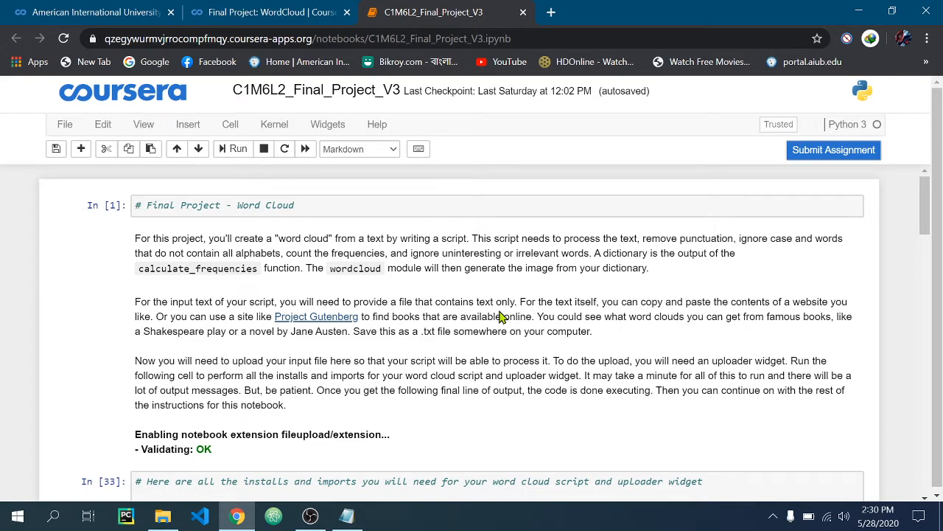
# Minimize Chrome and open file_contents.txt from the desktop in Notepad to review it.
pyautogui.scroll(-3)
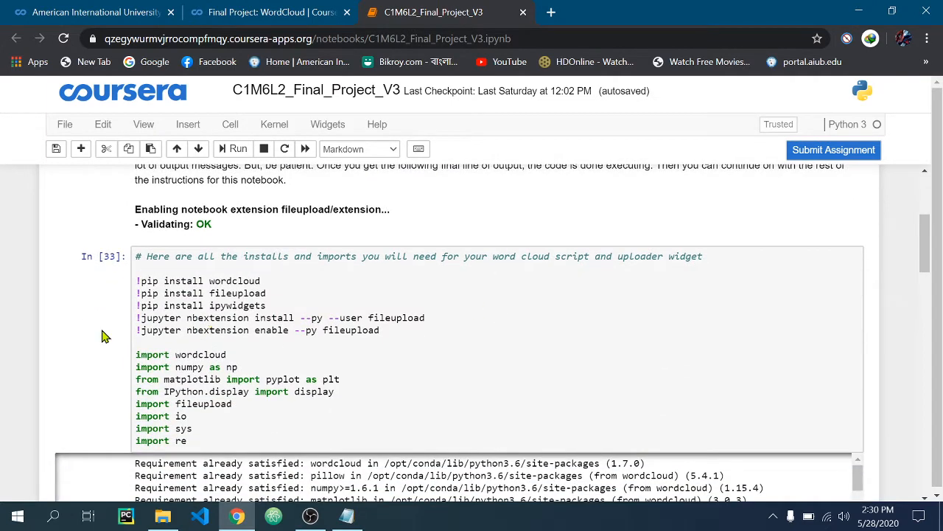
pyautogui.moveTo(669, 210)
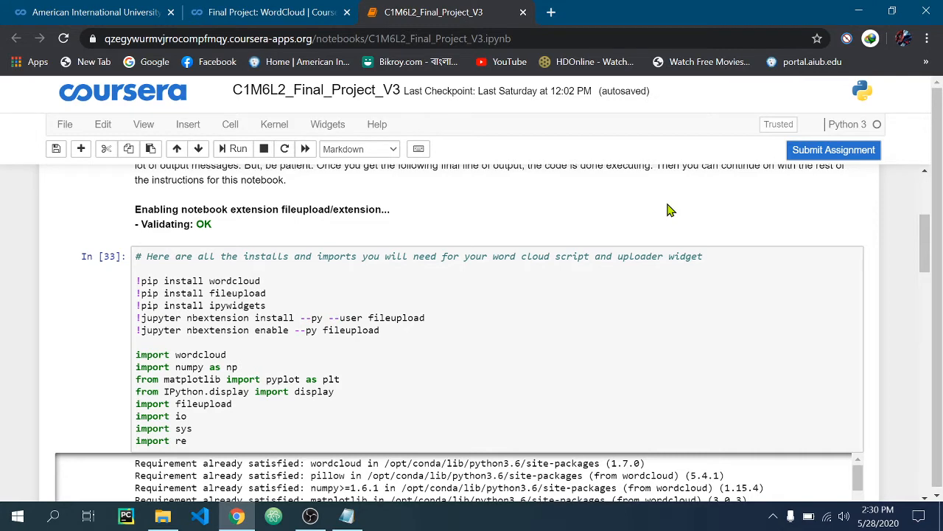
pyautogui.click(309, 516)
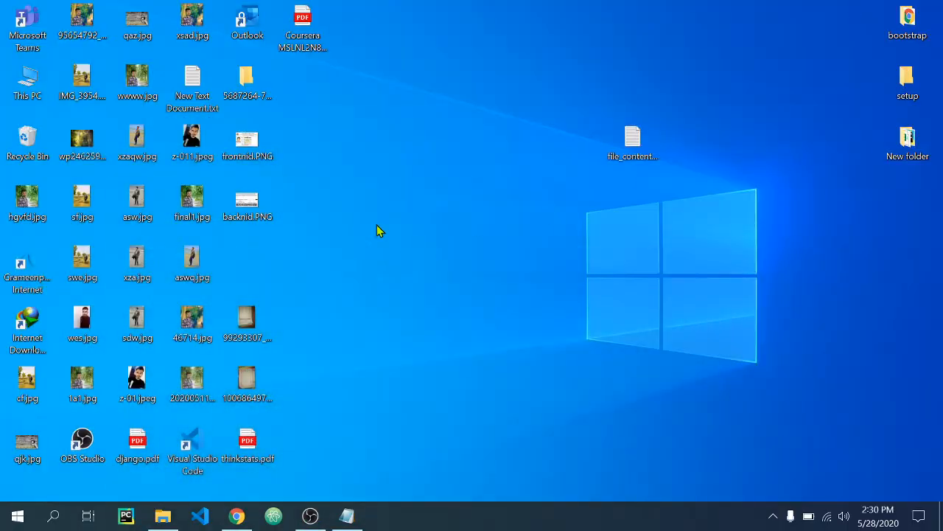
pyautogui.doubleClick(631, 136)
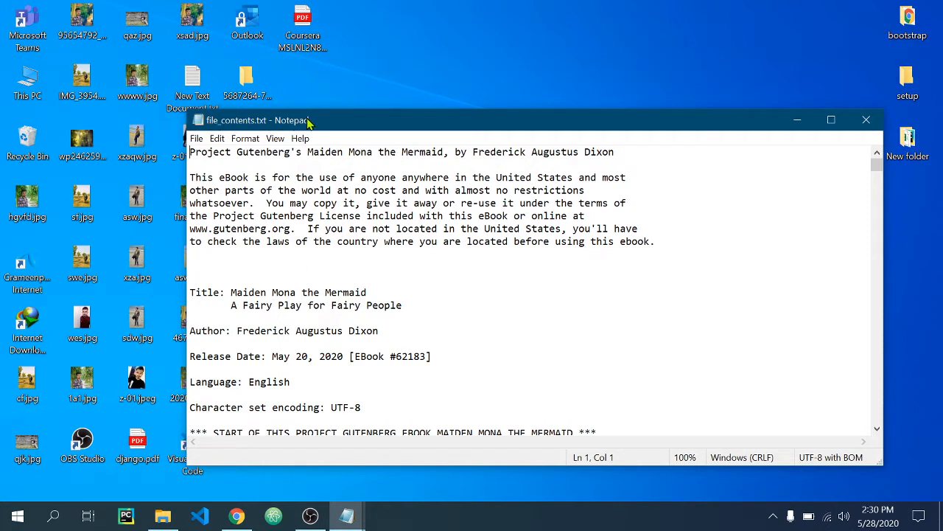
pyautogui.moveTo(225, 135)
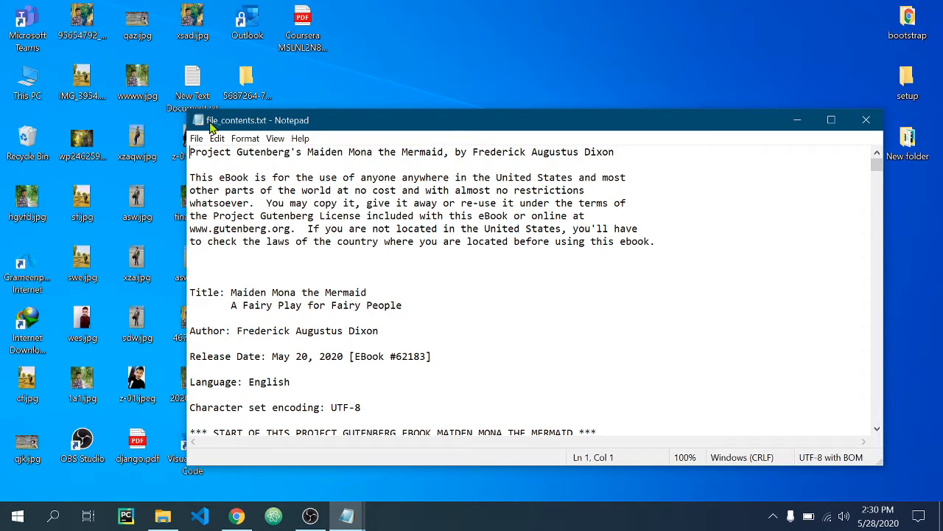
pyautogui.moveTo(231, 129)
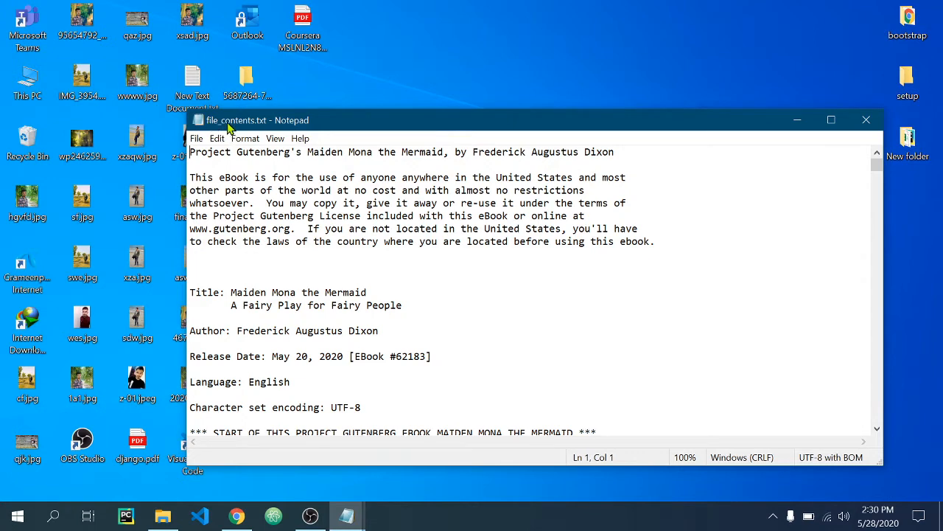
pyautogui.moveTo(482, 261)
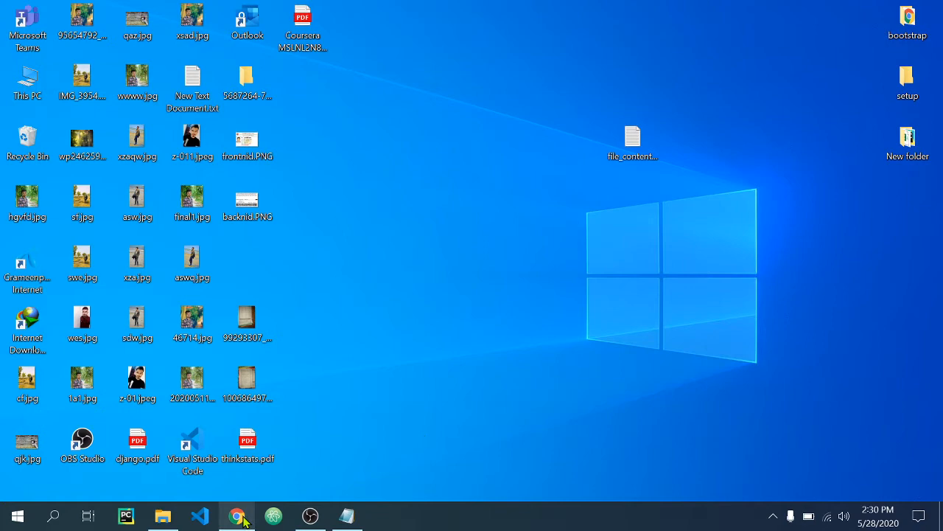
# Restore the Chrome notebook and place the cursor inside the uploader widget cell.
pyautogui.click(236, 515)
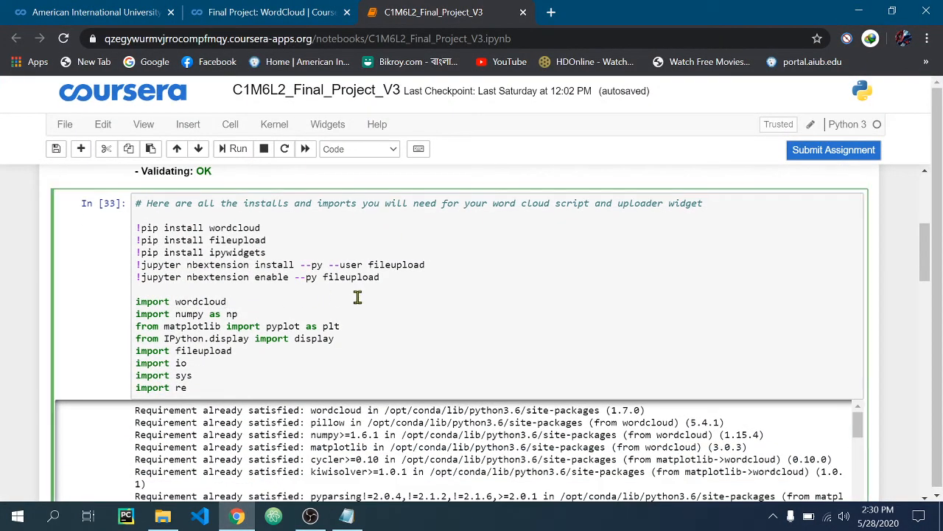
pyautogui.moveTo(318, 297)
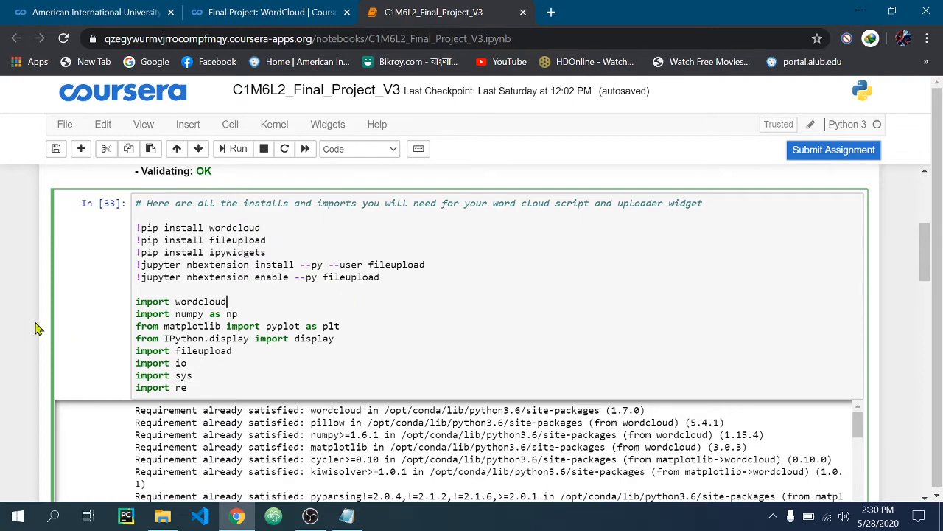
pyautogui.scroll(-3)
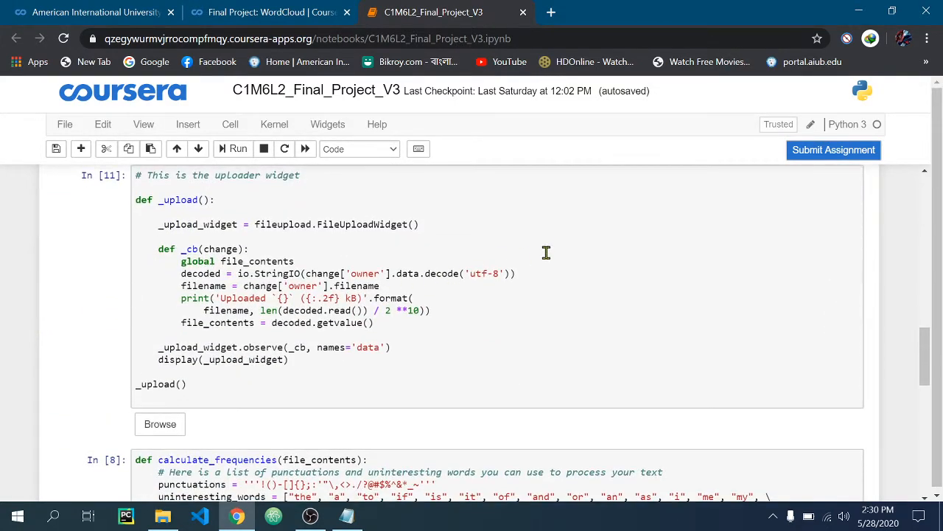
pyautogui.click(350, 255)
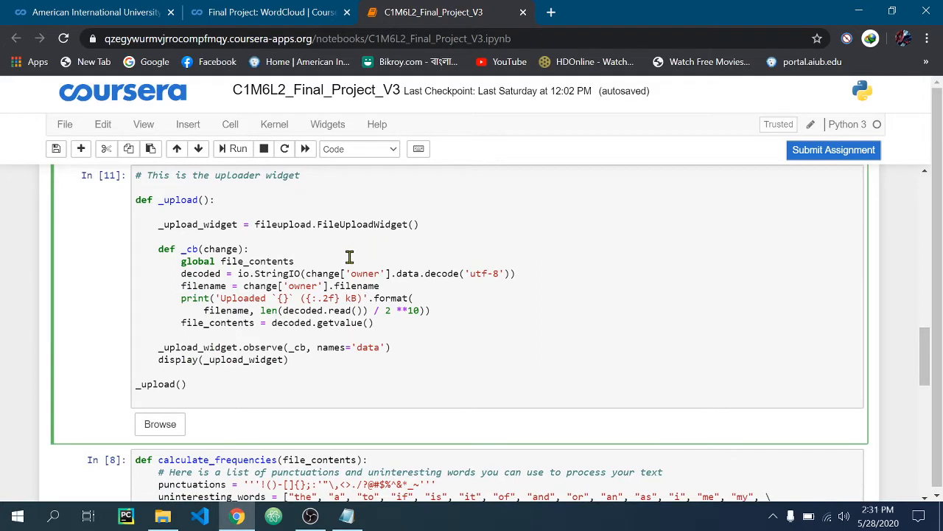
pyautogui.click(249, 248)
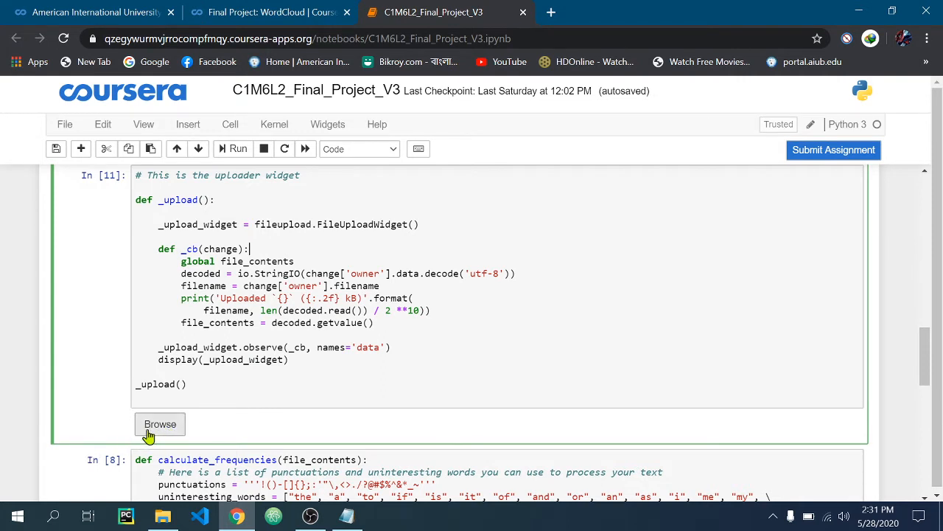
pyautogui.moveTo(310, 351)
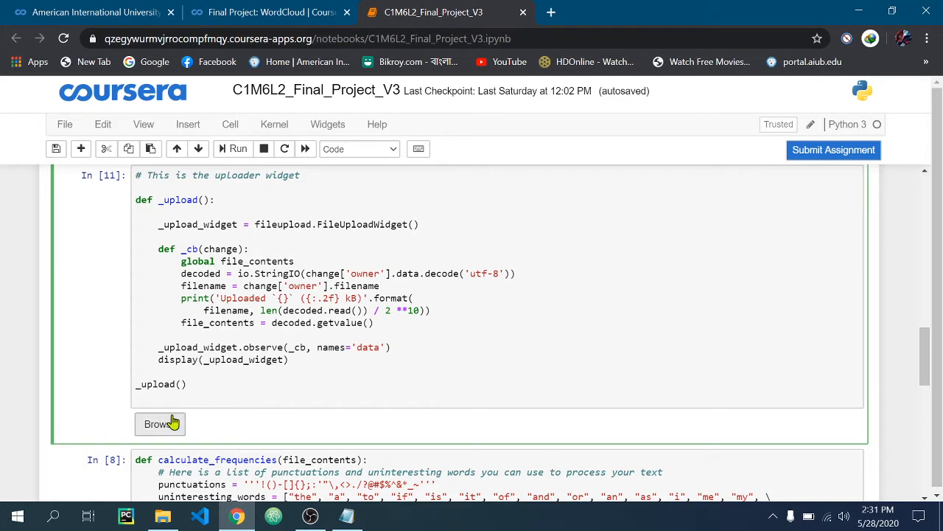
pyautogui.moveTo(322, 330)
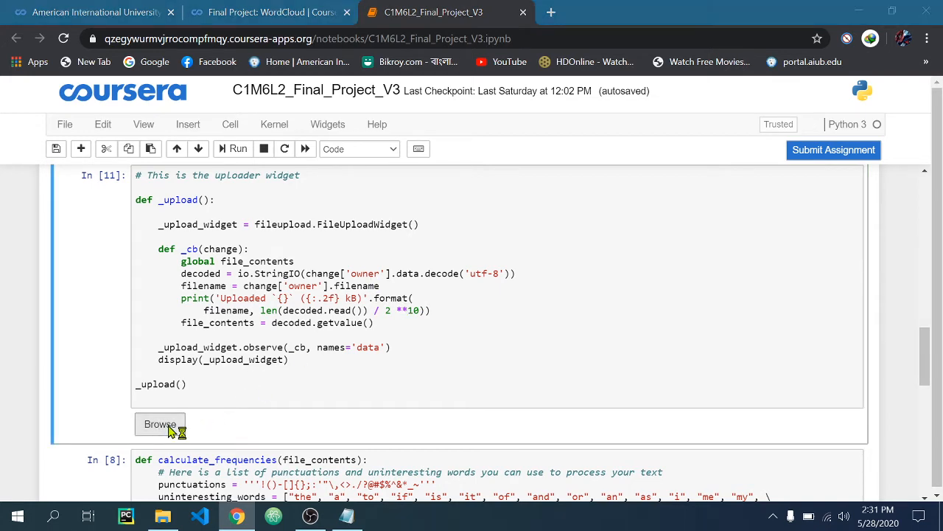
# Browse to the Desktop and choose file_contents.txt as the file to upload.
pyautogui.click(160, 424)
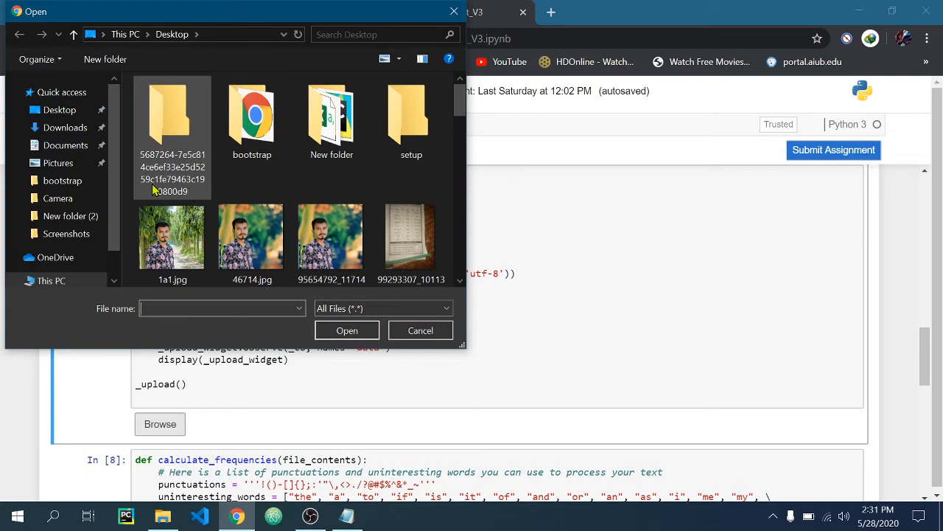
pyautogui.click(60, 109)
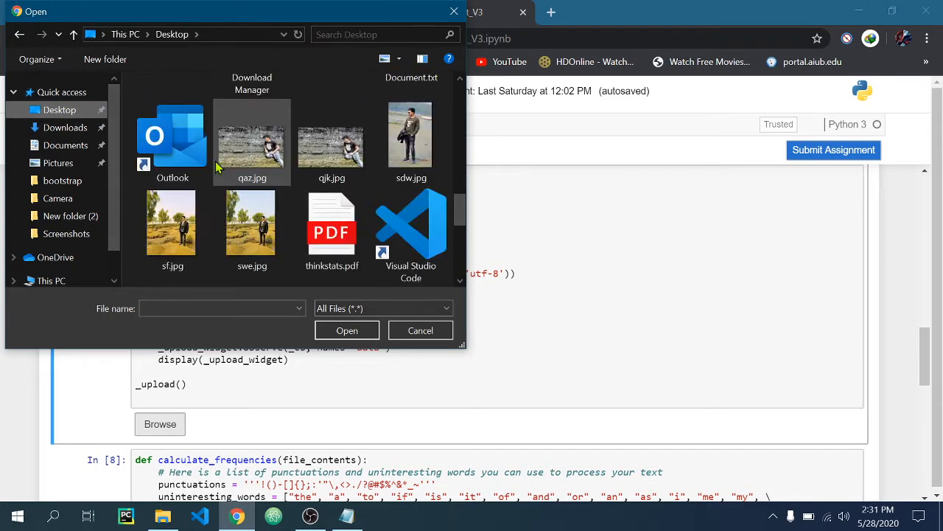
pyautogui.scroll(-3)
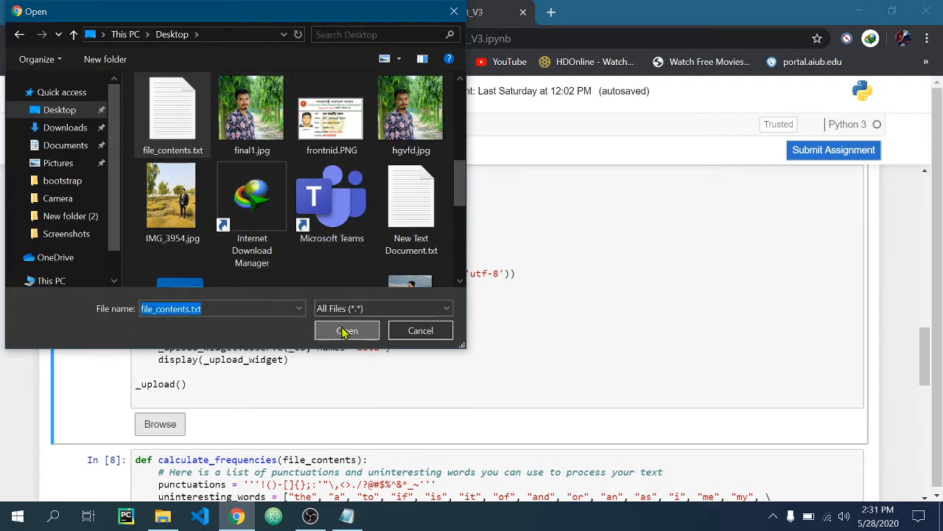
pyautogui.click(346, 330)
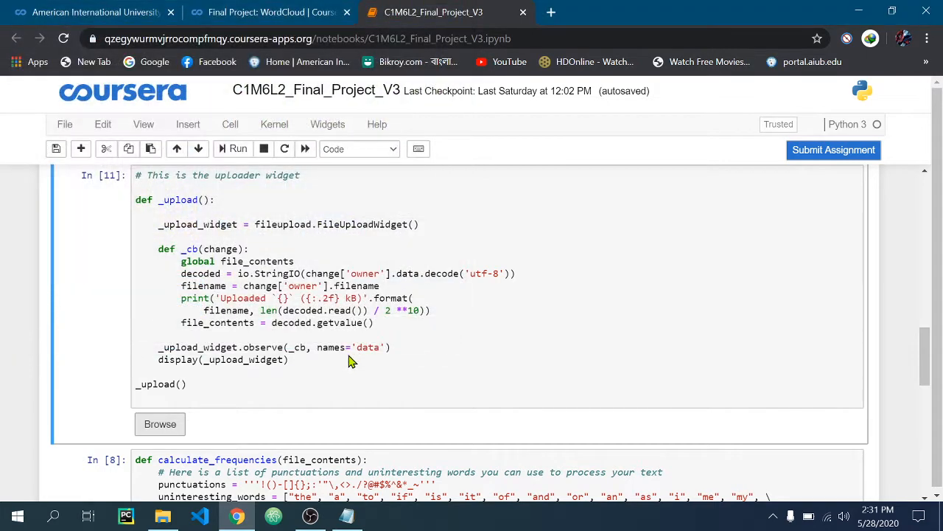
# Confirm the 64.40 kB upload and run the calculate_frequencies cell.
pyautogui.scroll(-3)
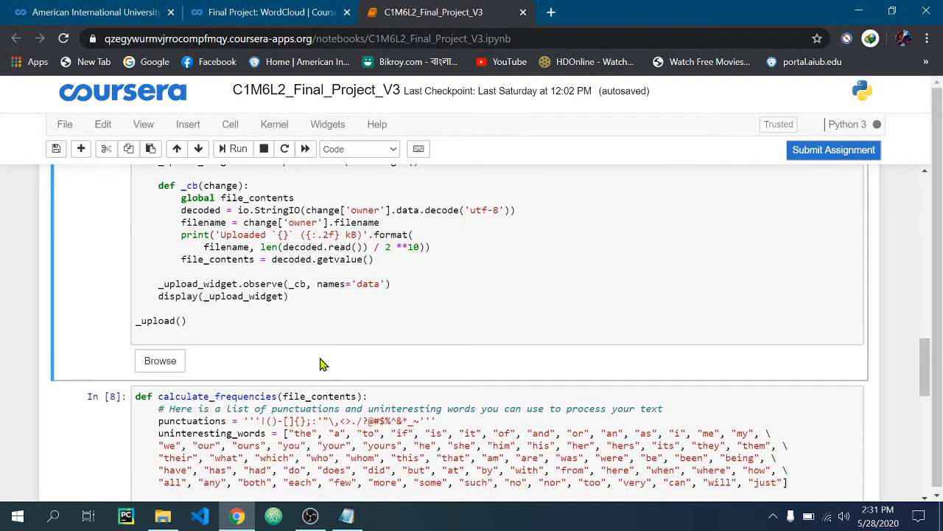
pyautogui.moveTo(338, 276)
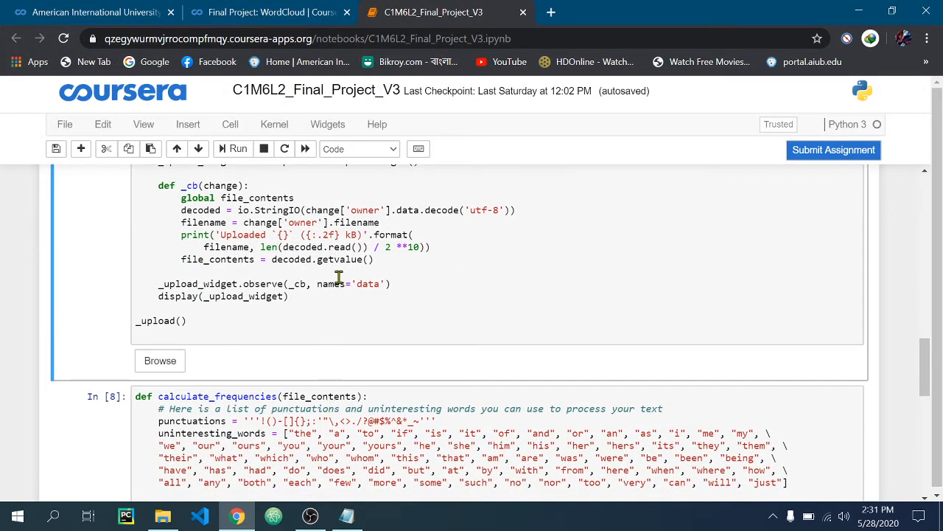
pyautogui.click(159, 360)
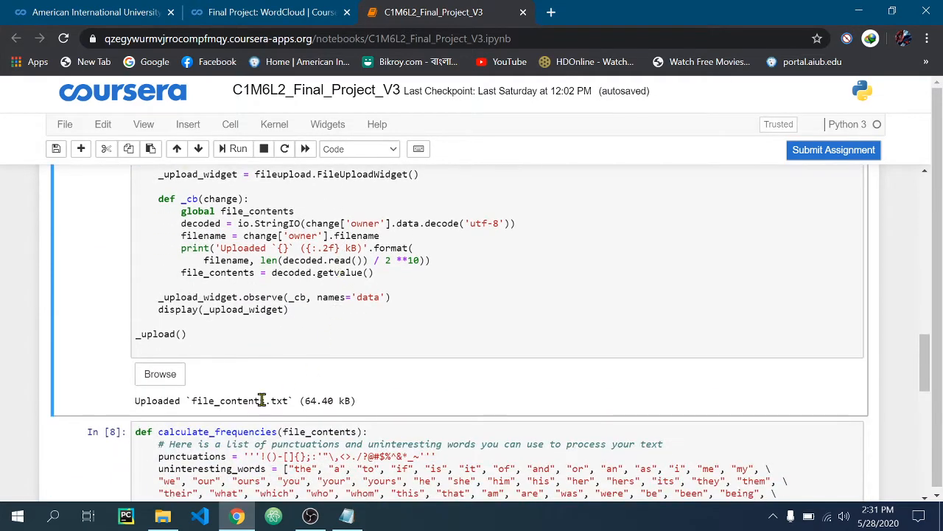
pyautogui.scroll(-3)
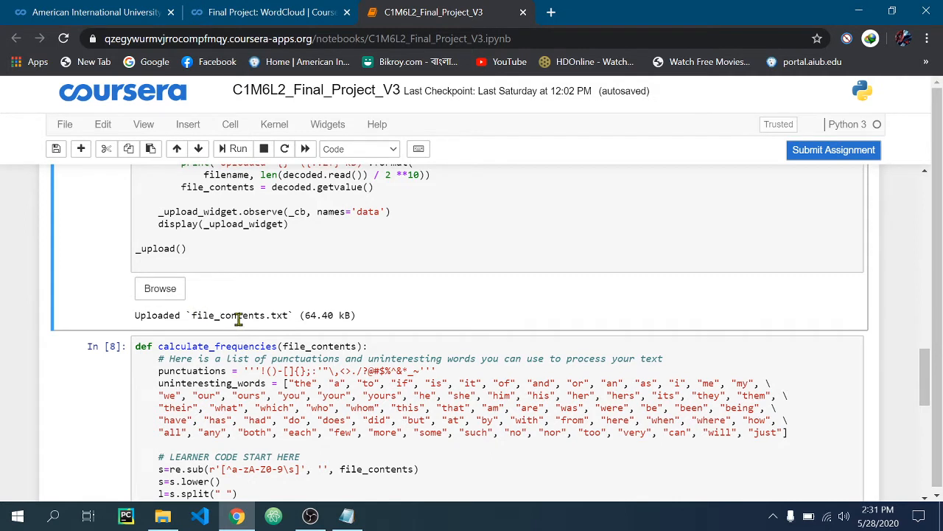
pyautogui.scroll(-3)
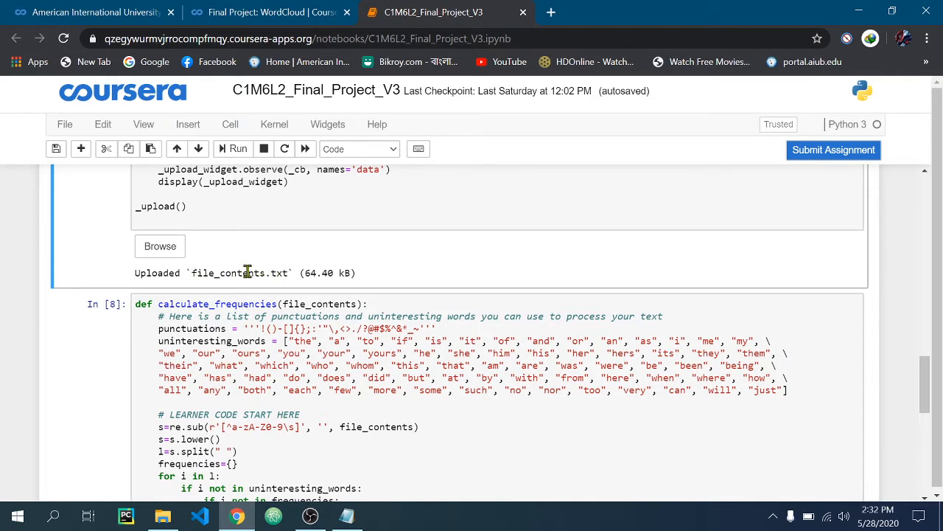
pyautogui.scroll(-3)
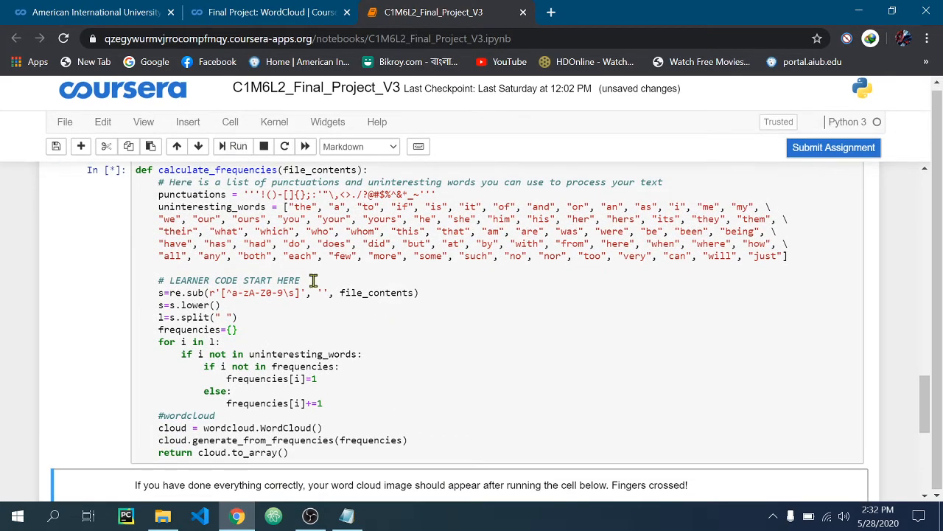
pyautogui.click(237, 146)
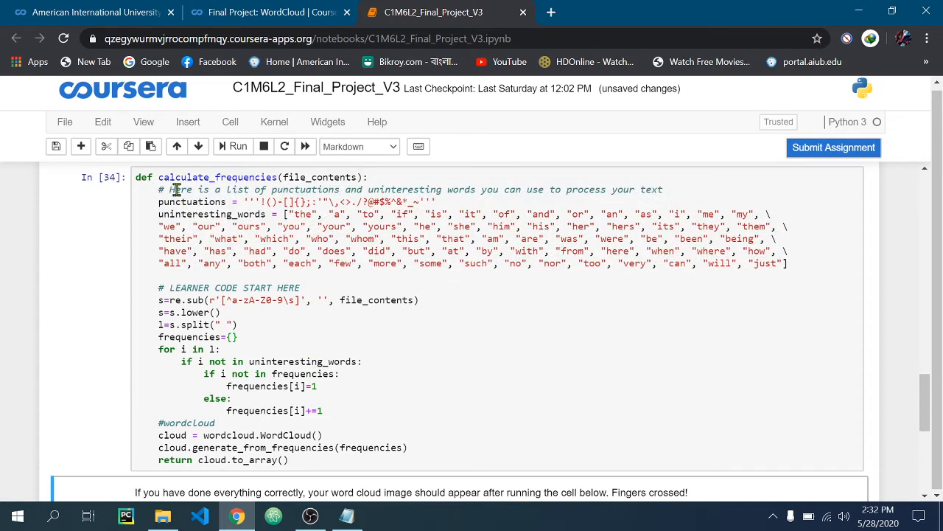
pyautogui.moveTo(310, 320)
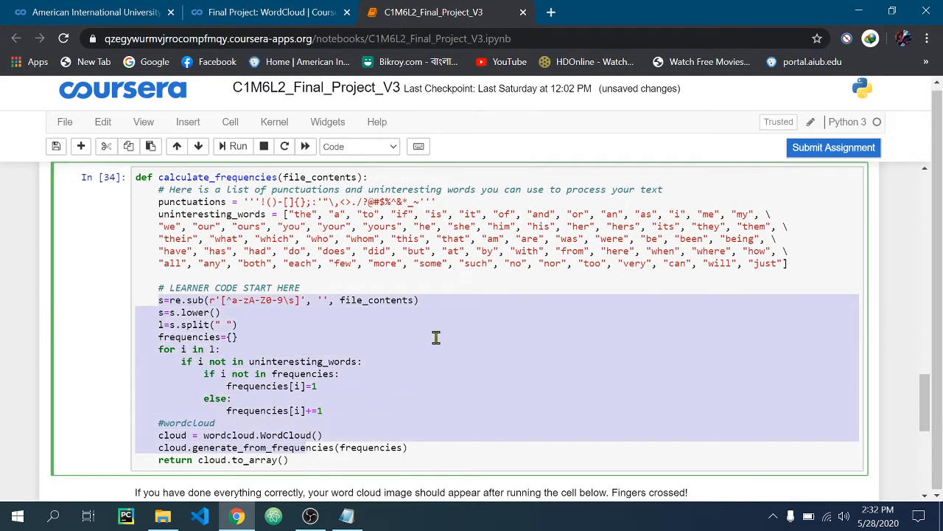
pyautogui.click(333, 300)
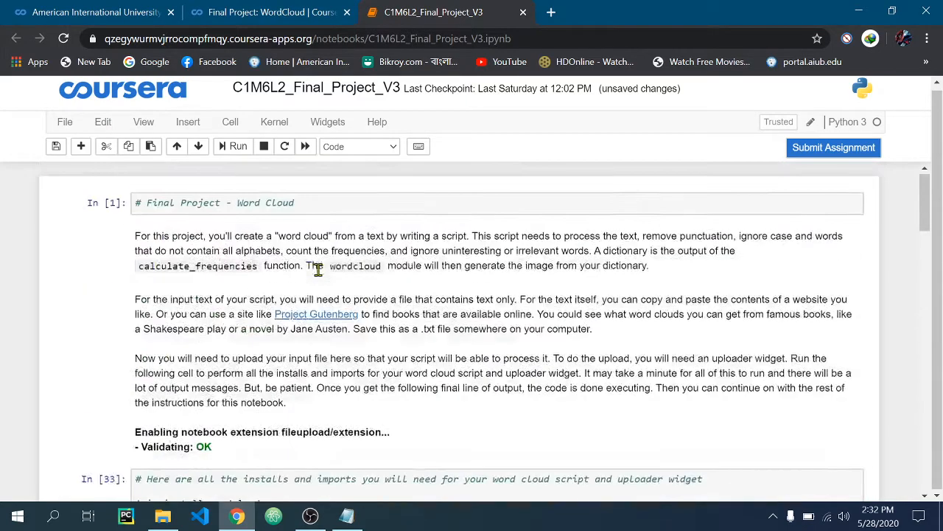
pyautogui.scroll(-3)
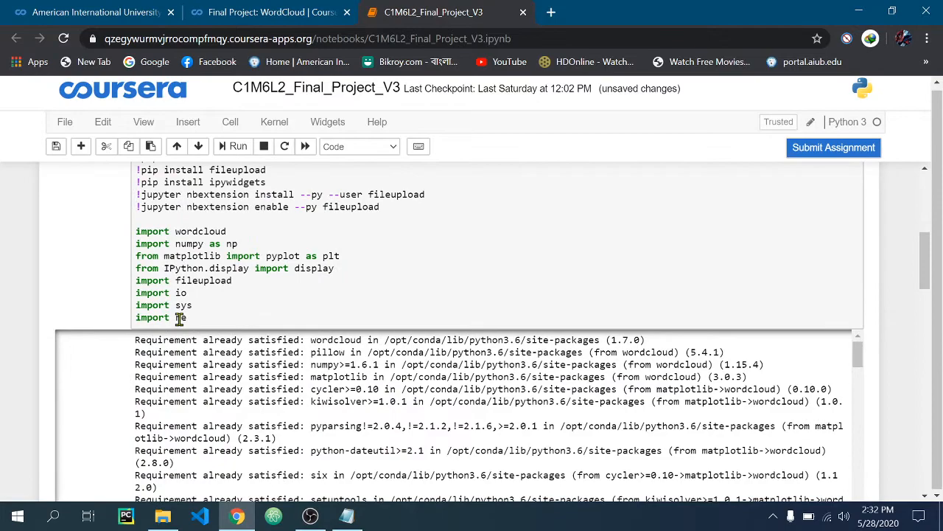
pyautogui.scroll(-3)
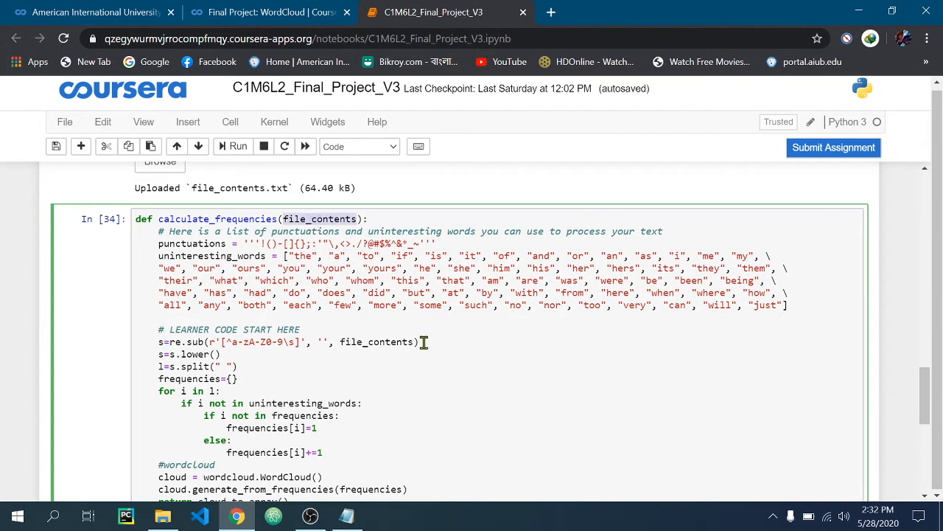
pyautogui.click(157, 342)
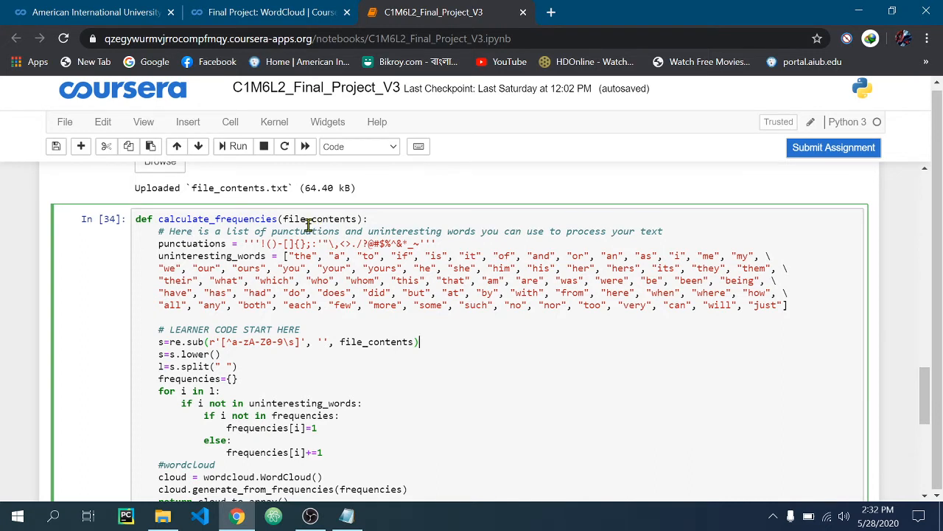
pyautogui.scroll(-3)
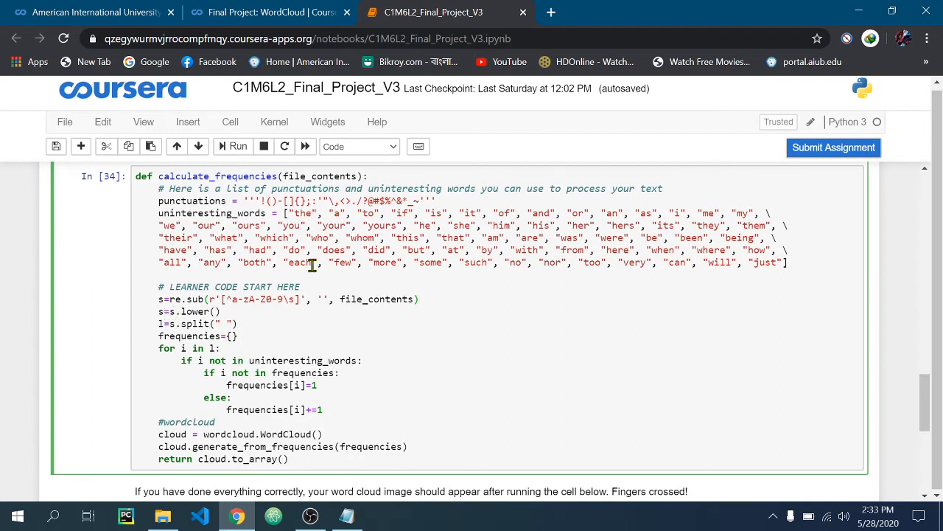
pyautogui.moveTo(201, 214)
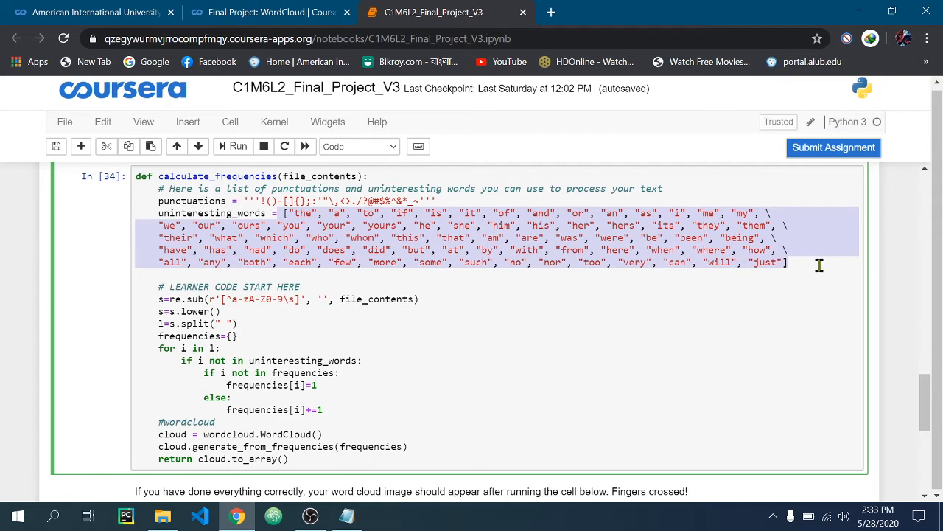
pyautogui.moveTo(428, 288)
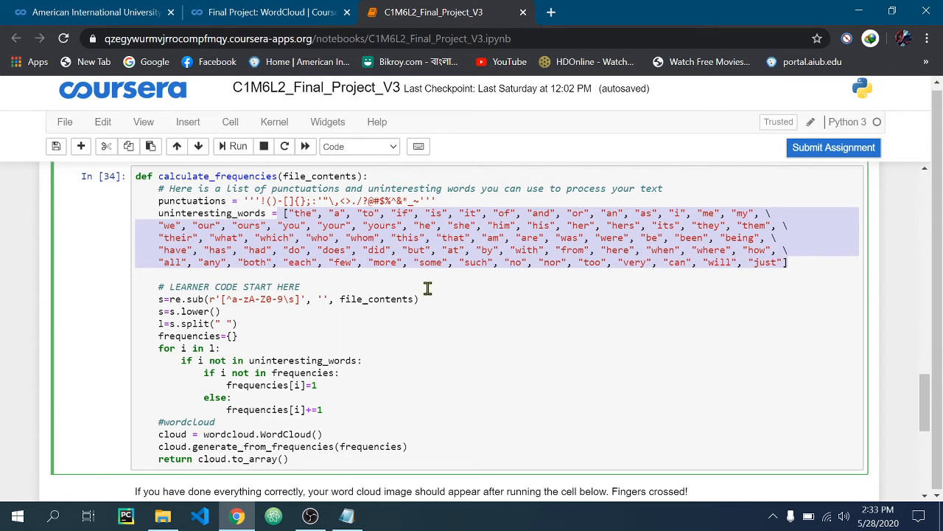
pyautogui.moveTo(813, 276)
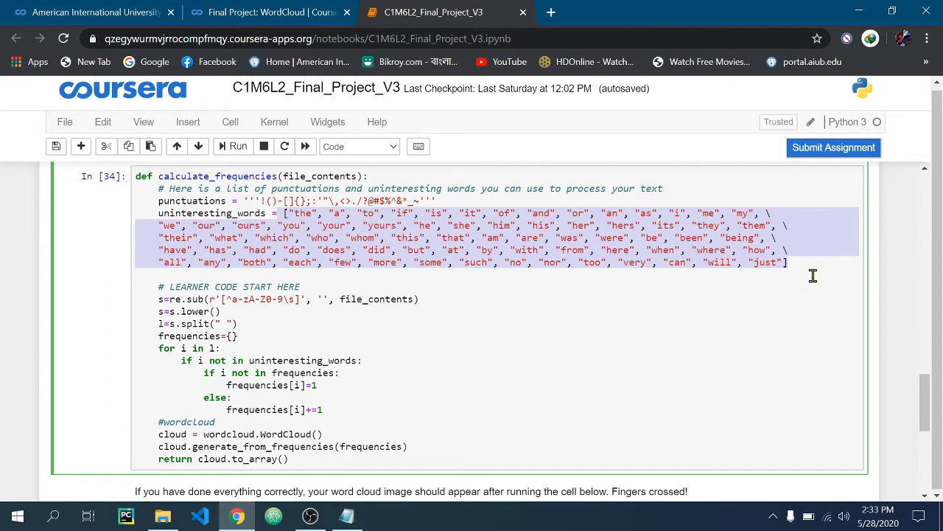
pyautogui.scroll(-3)
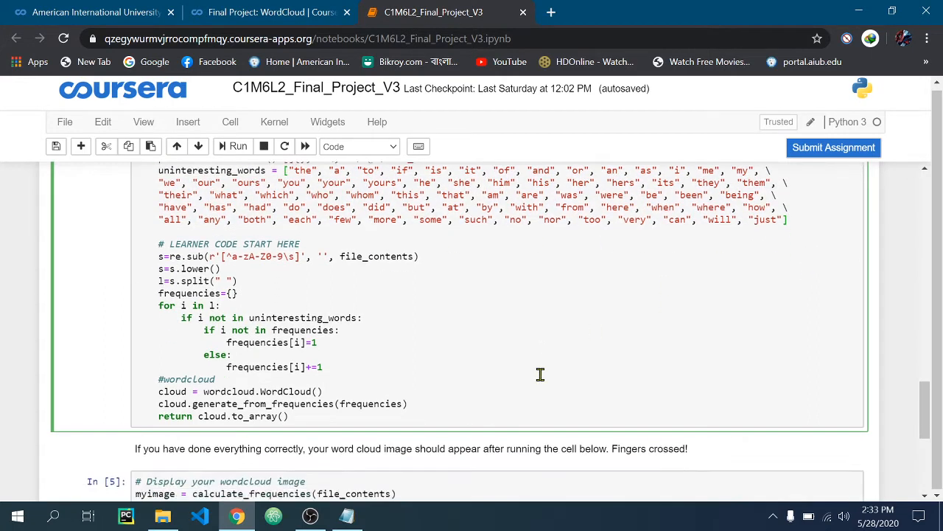
pyautogui.scroll(-3)
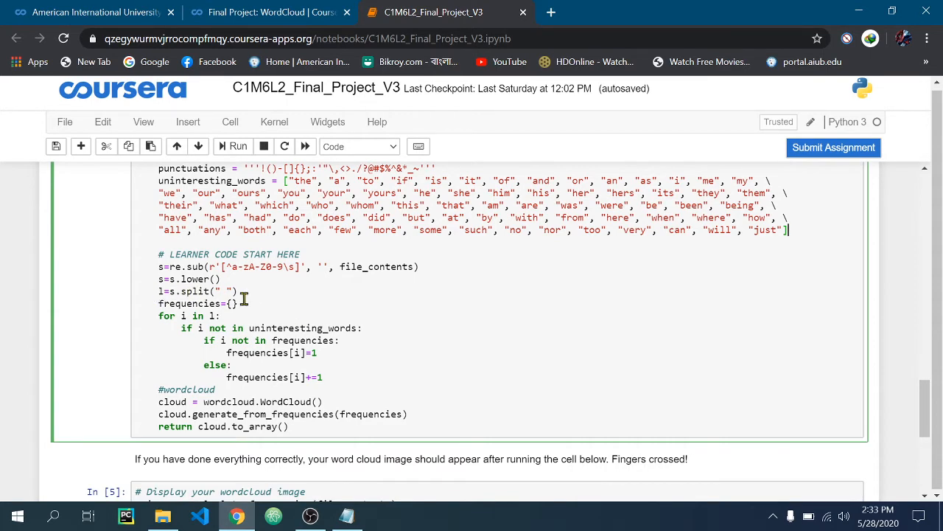
pyautogui.scroll(-3)
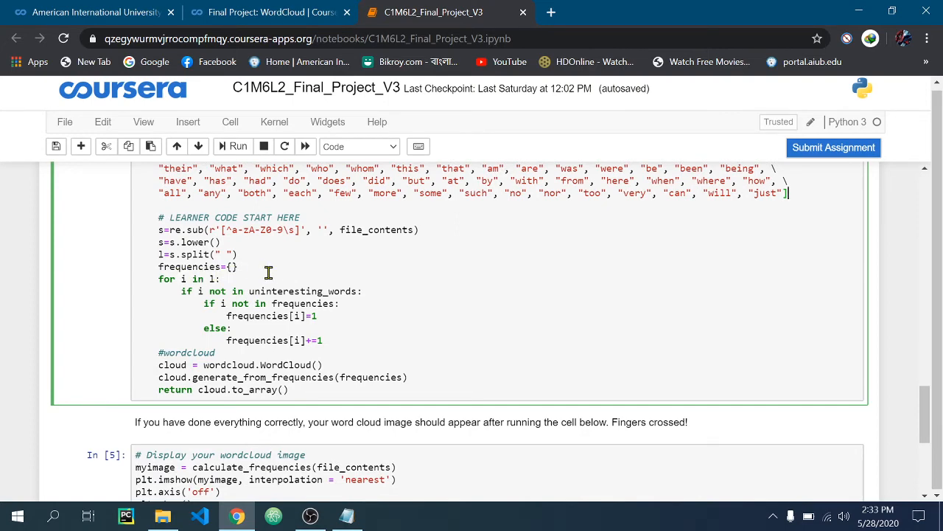
pyautogui.scroll(-3)
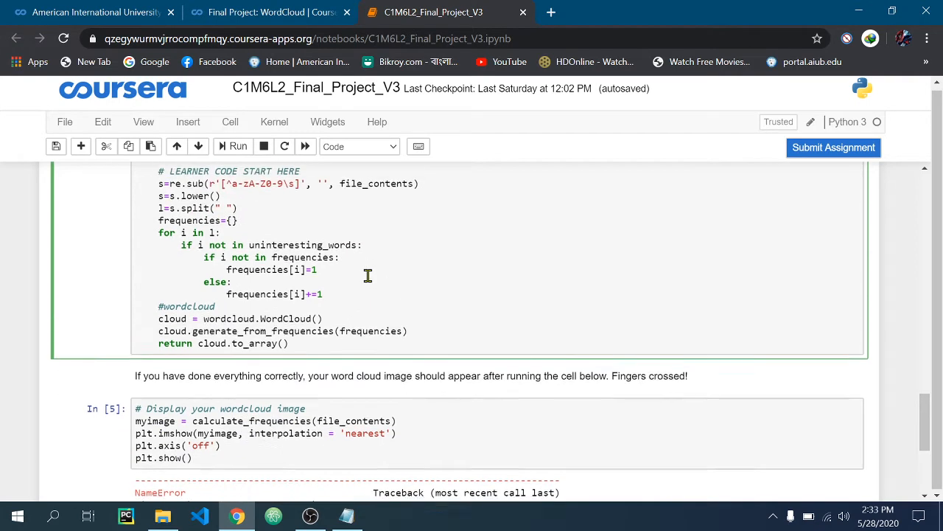
pyautogui.scroll(-3)
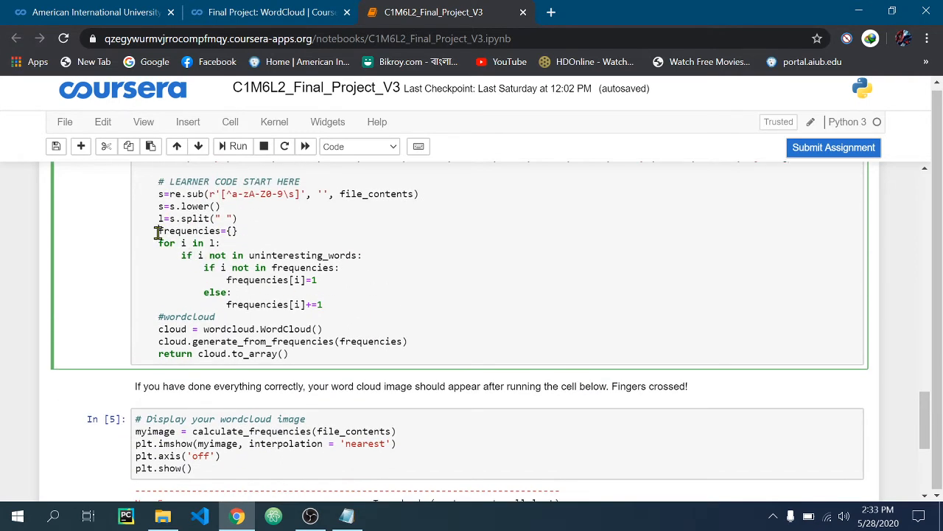
pyautogui.moveTo(158, 242); pyautogui.dragTo(250, 292)
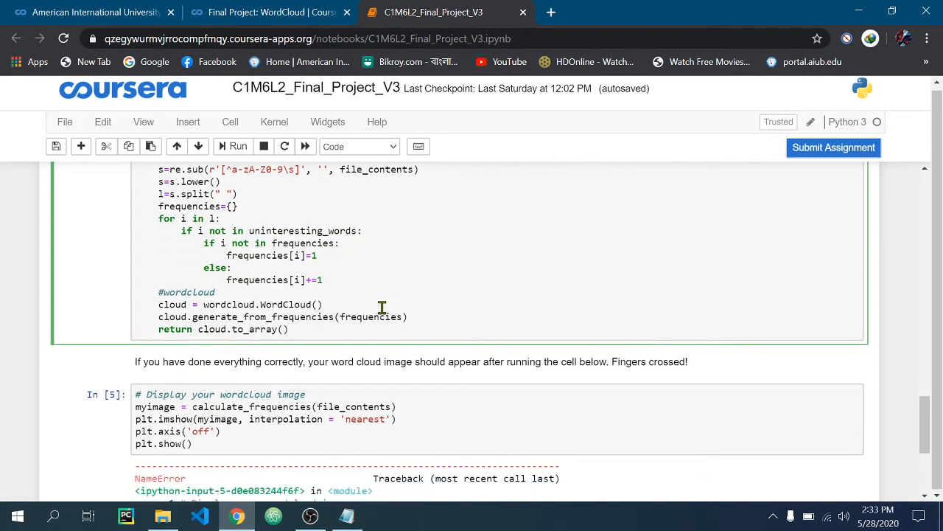
pyautogui.moveTo(373, 294)
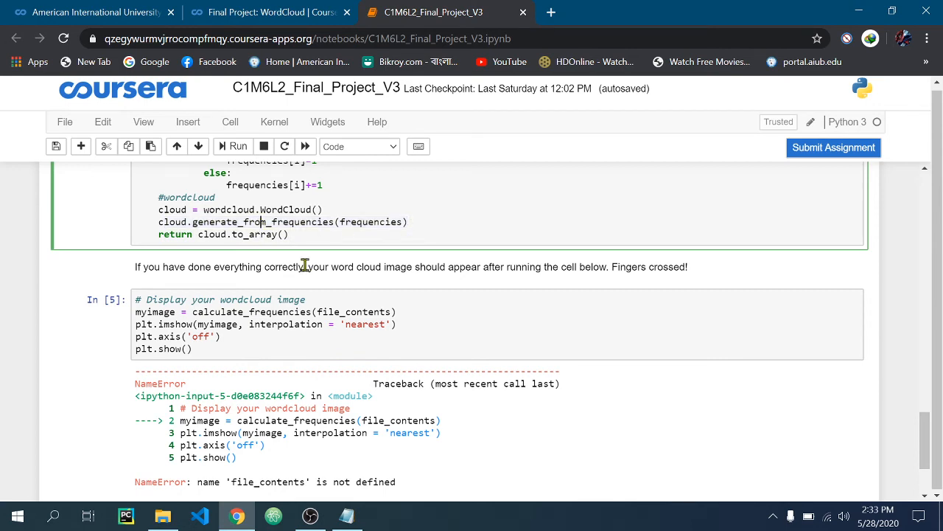
pyautogui.scroll(-3)
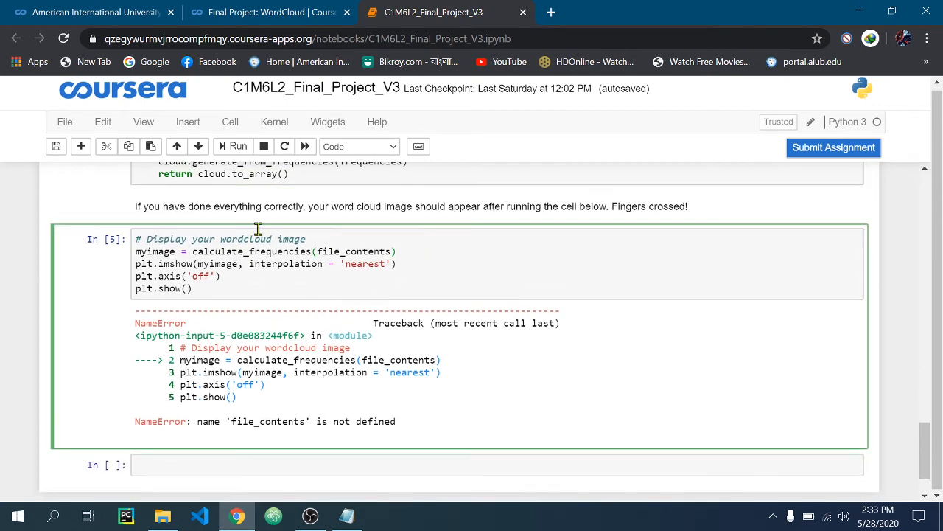
# Run the 'Display your wordcloud image' cell so the word cloud renders as In [35].
pyautogui.click(238, 146)
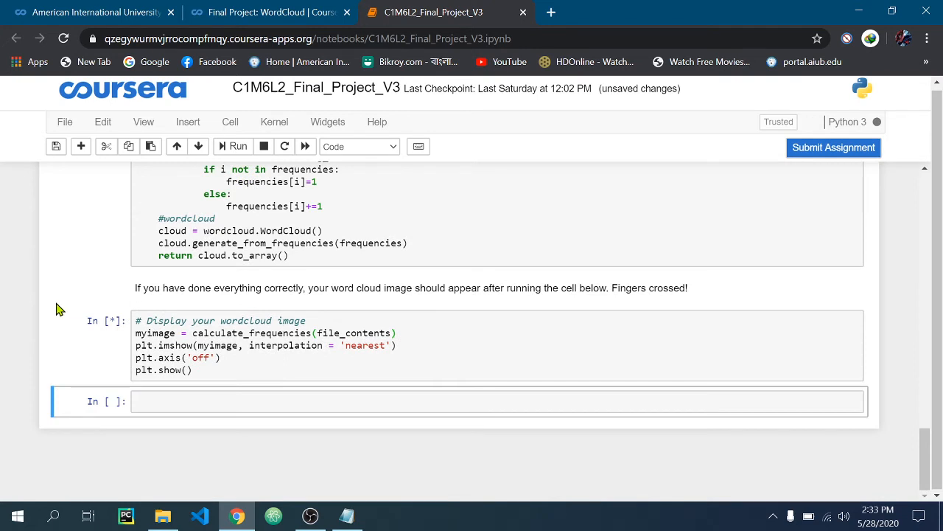
pyautogui.click(238, 146)
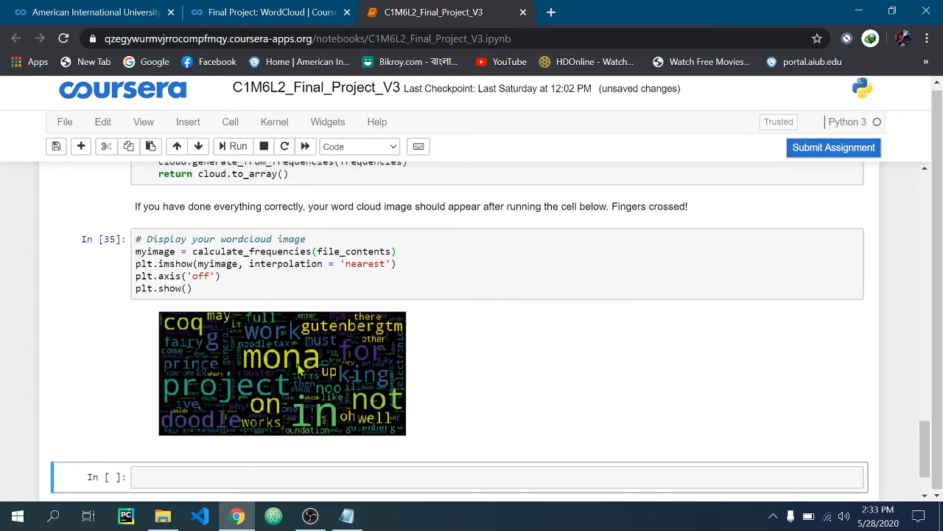
pyautogui.scroll(-3)
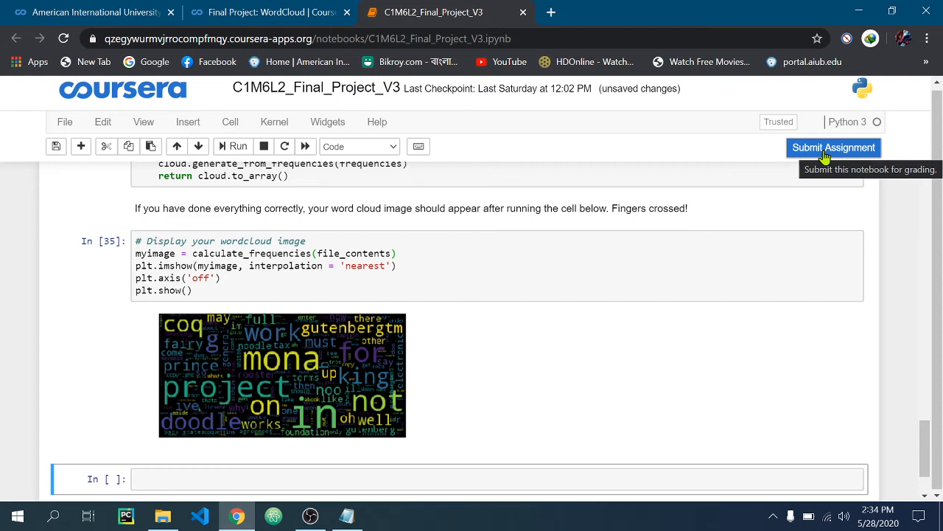
pyautogui.moveTo(597, 237)
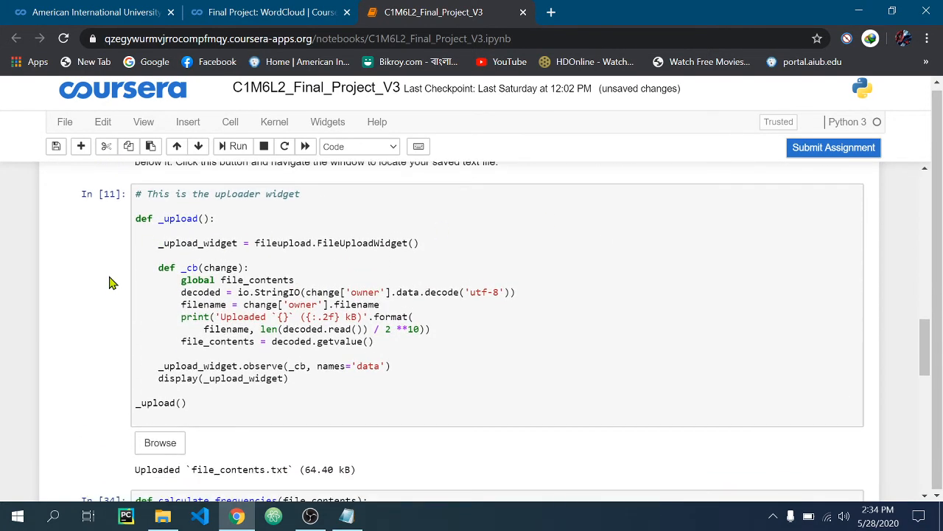
pyautogui.moveTo(112, 373)
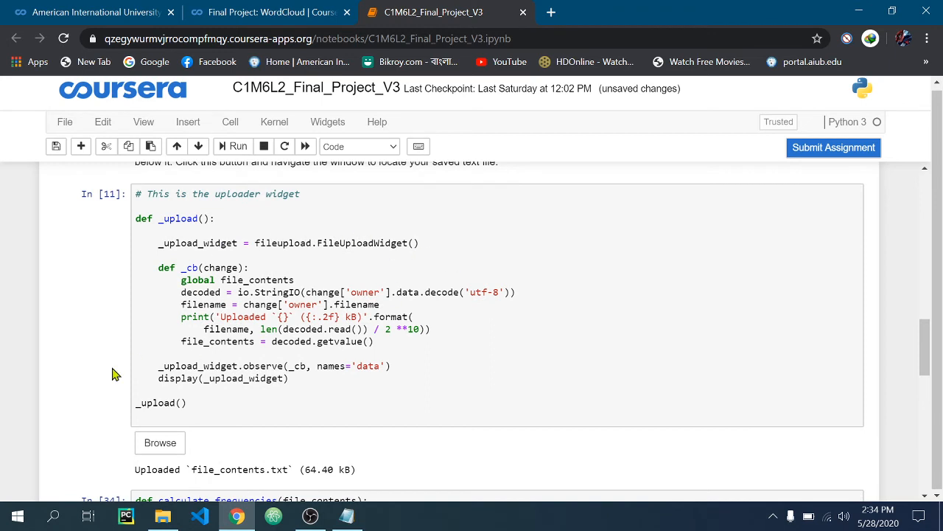
pyautogui.moveTo(197, 450)
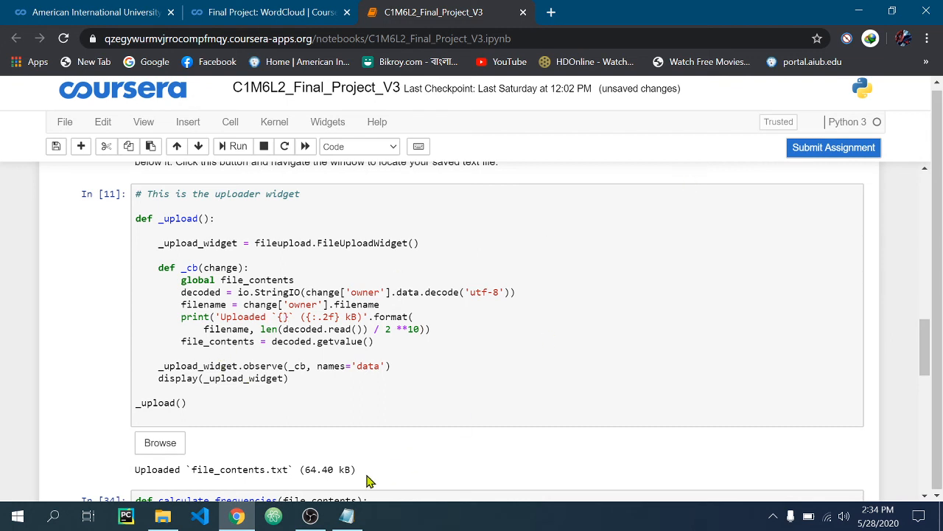
pyautogui.moveTo(352, 436)
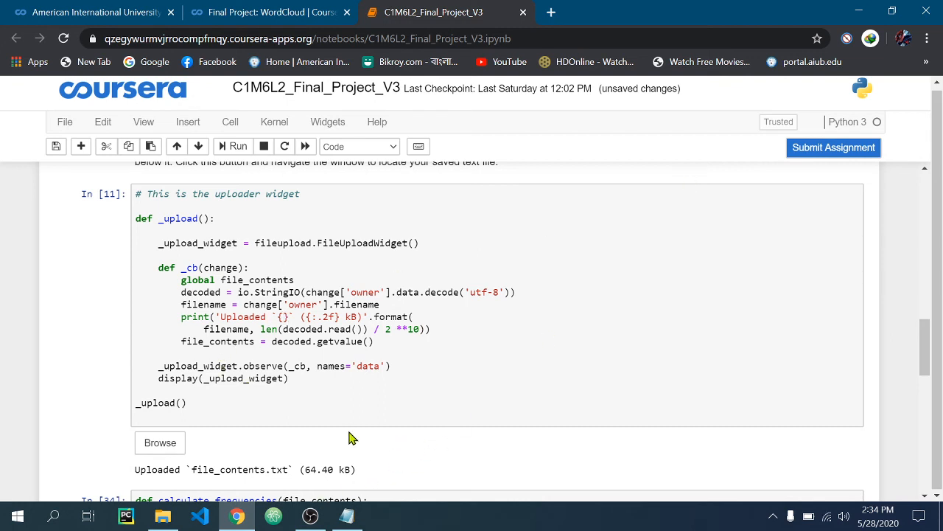